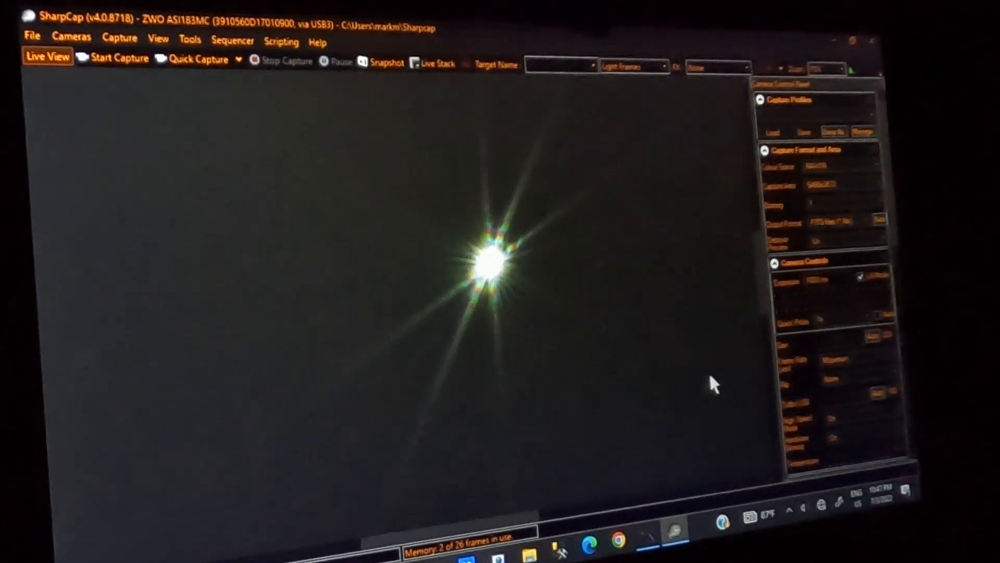
pyautogui.moveTo(842, 345)
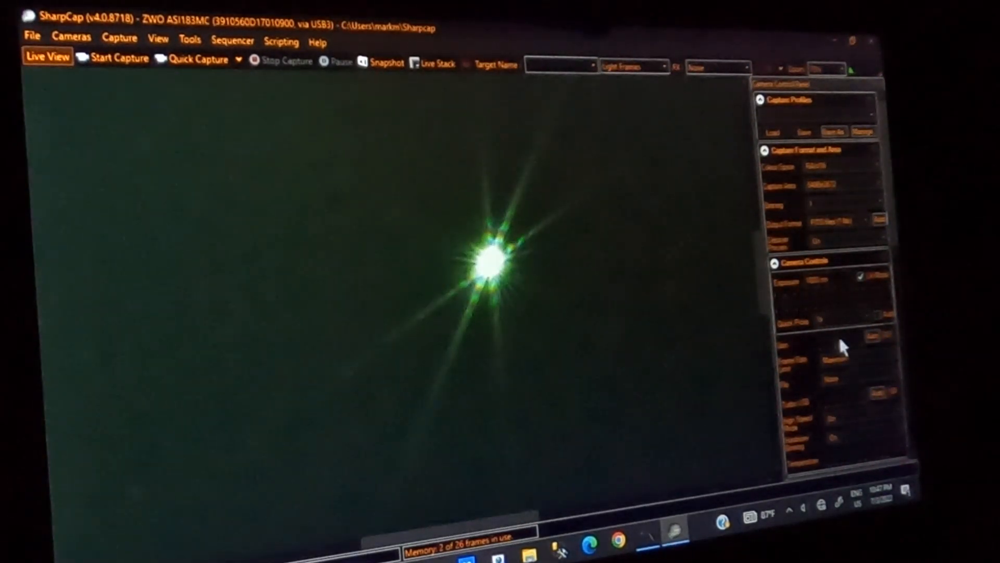